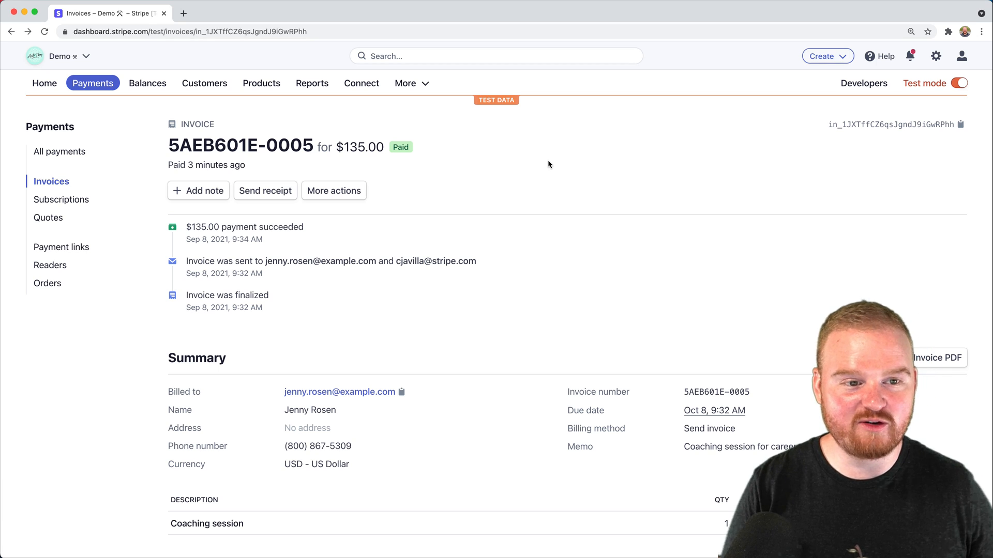
- Start a new payment link and show the recent products list
left_click(820, 56)
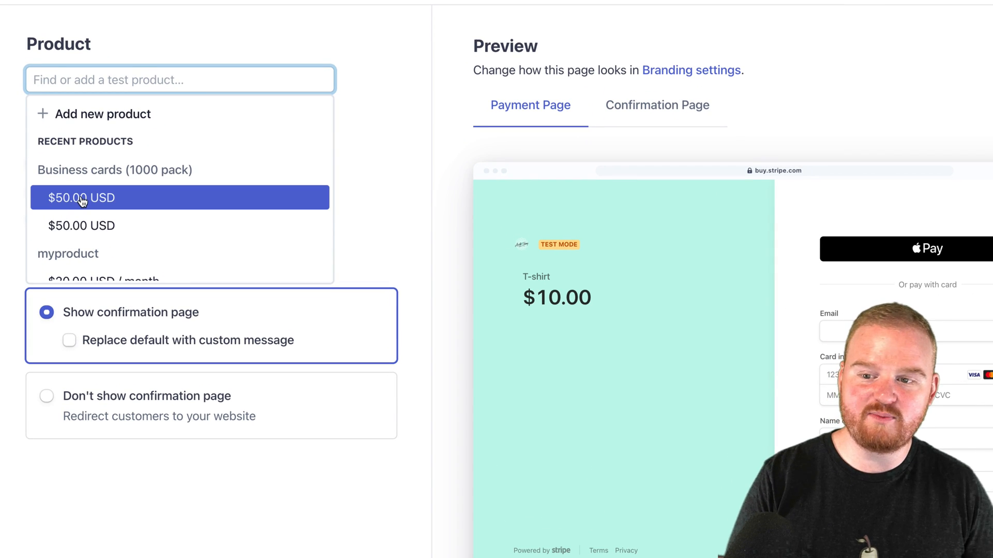
- Add Business cards (1000 pack) at $50.00, enabling promotion codes, quantity adjustment and address collection
left_click(81, 197)
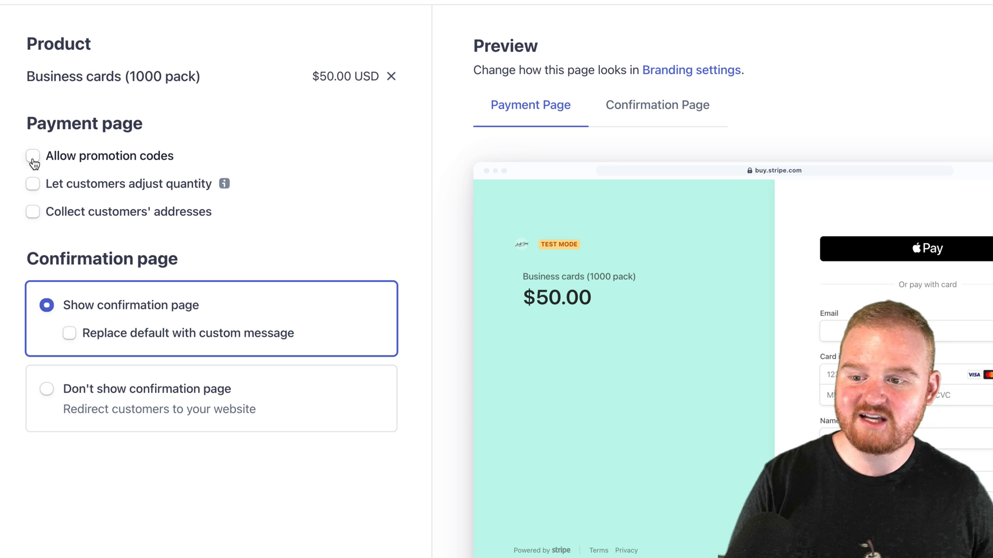
left_click(32, 156)
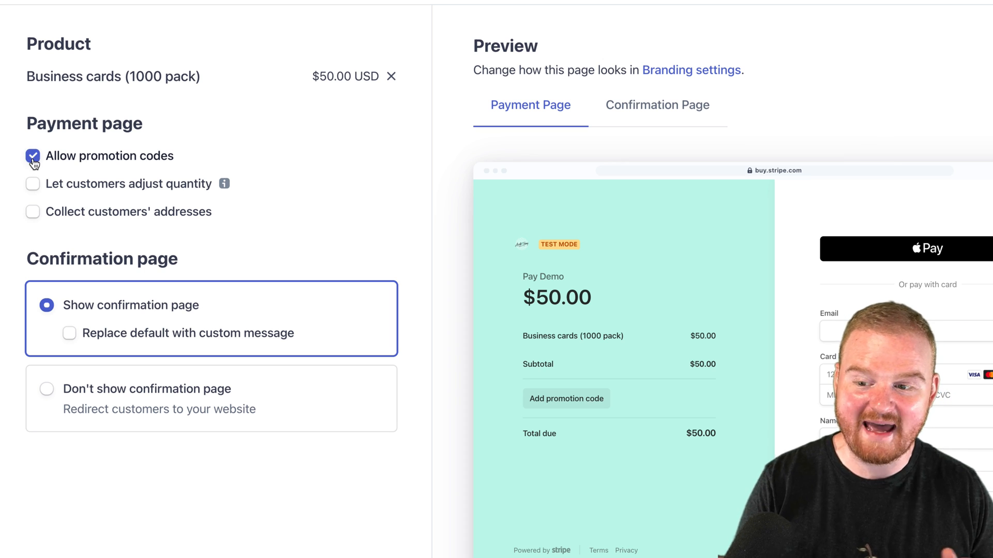
mouse_move(32, 196)
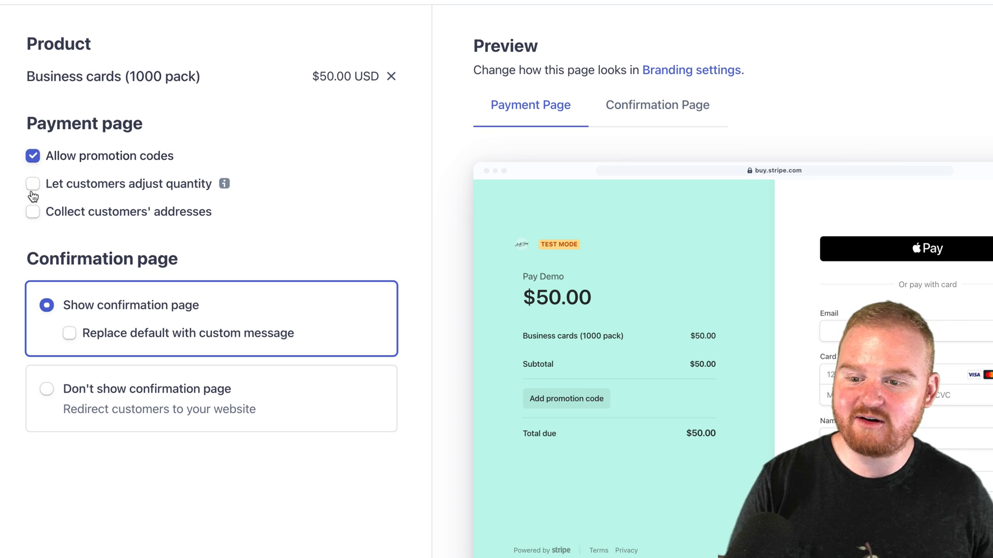
left_click(32, 184)
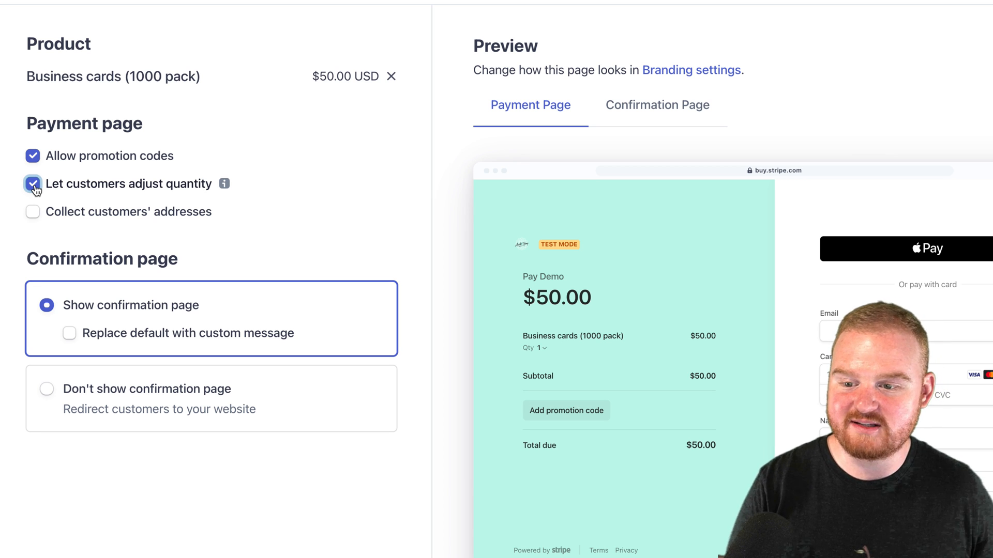
left_click(32, 183)
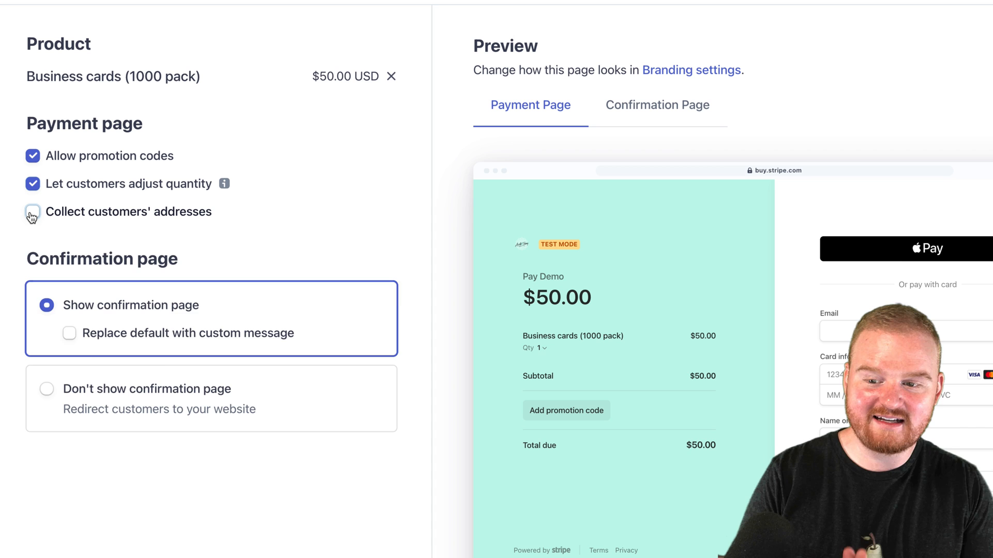
left_click(32, 211)
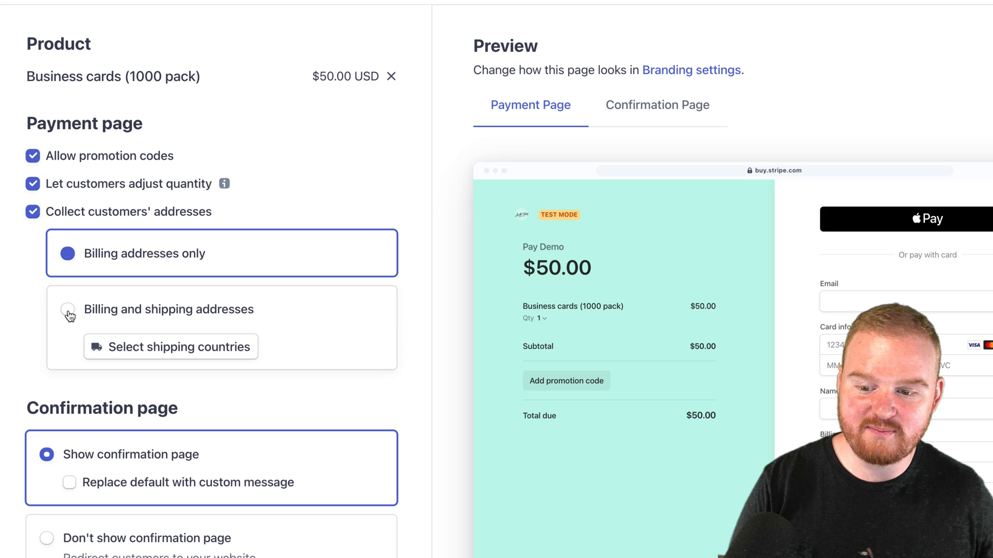
- Collect billing and shipping addresses, shipping to all North America and other regions' countries
left_click(67, 310)
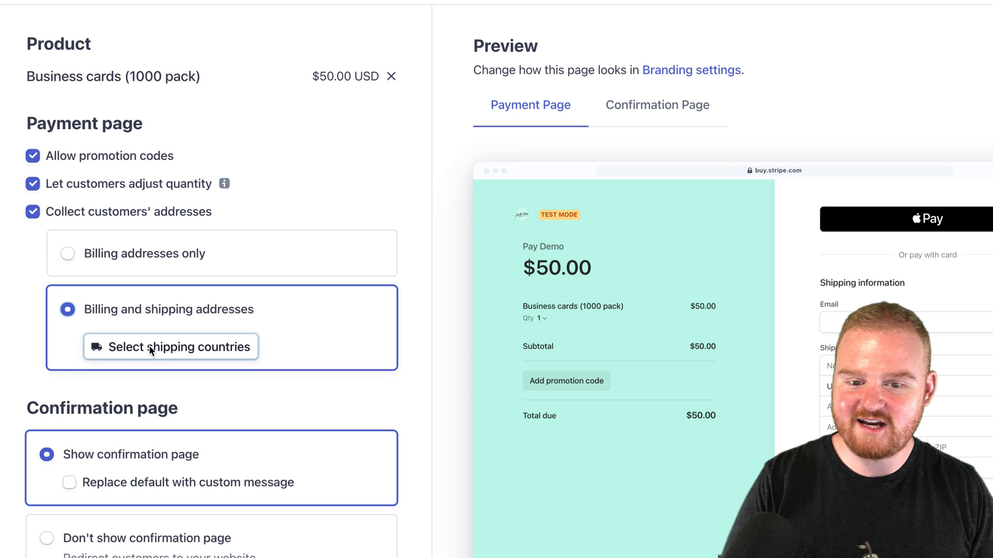
left_click(171, 347)
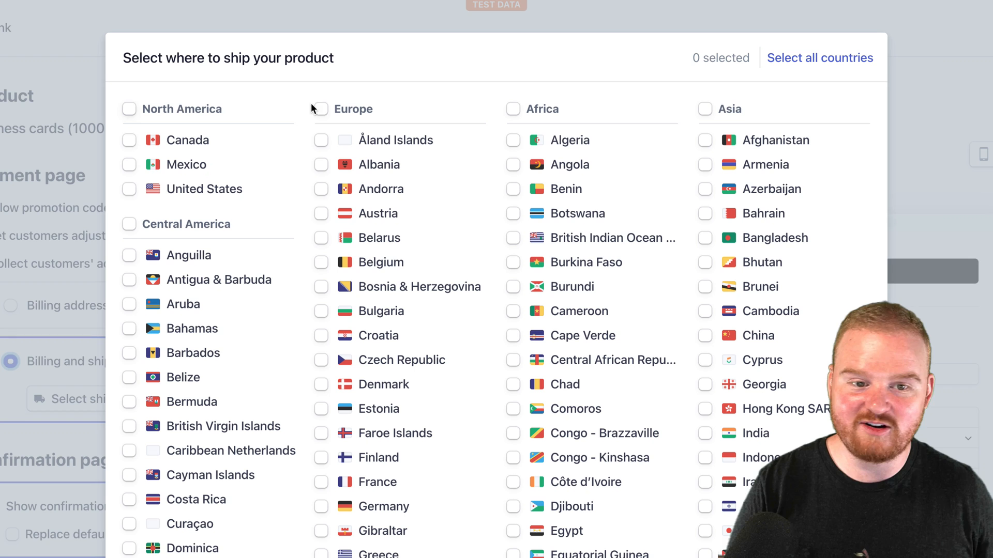
left_click(129, 108)
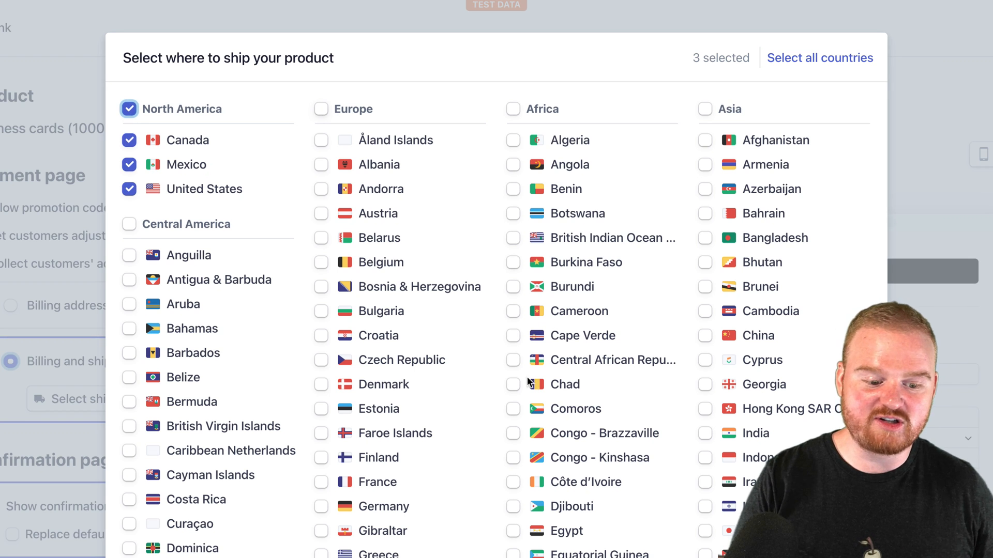
left_click(321, 108)
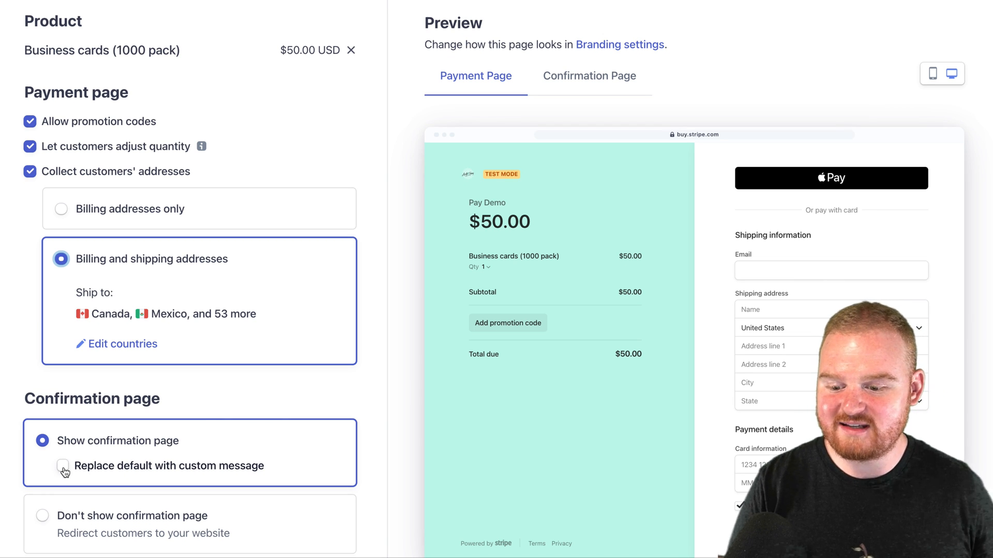
- Replace the default confirmation page text with 'Thanks again, see you soon!'
left_click(62, 466)
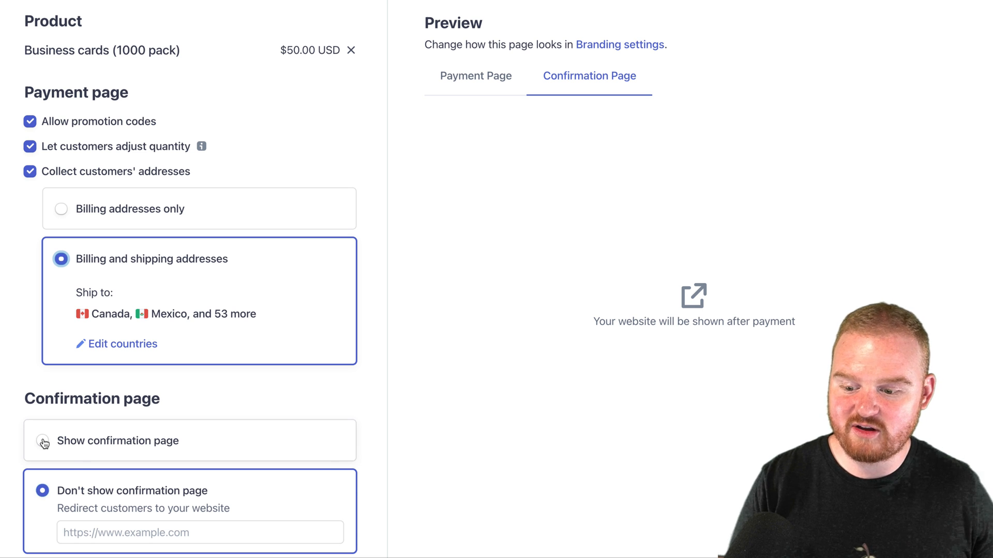
left_click(43, 441)
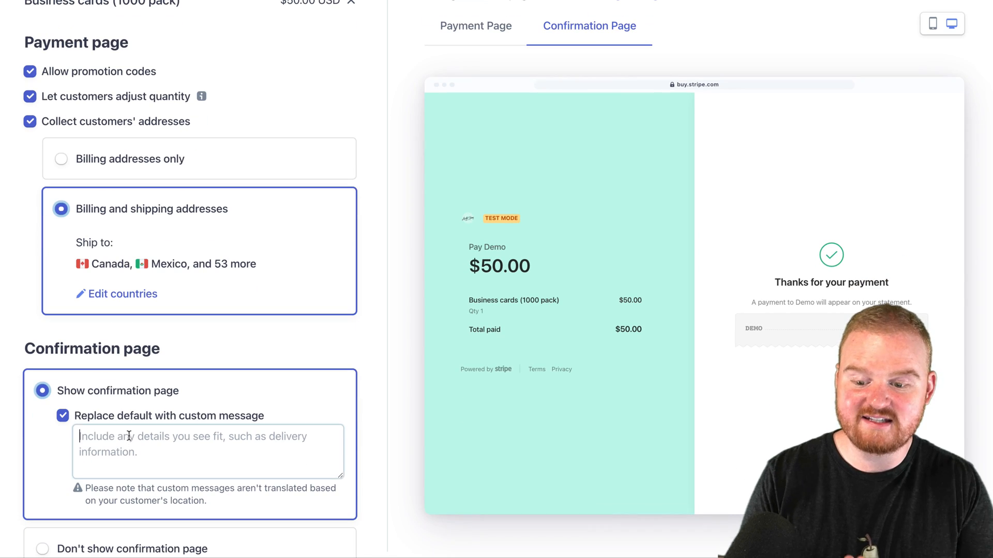
left_click(207, 452)
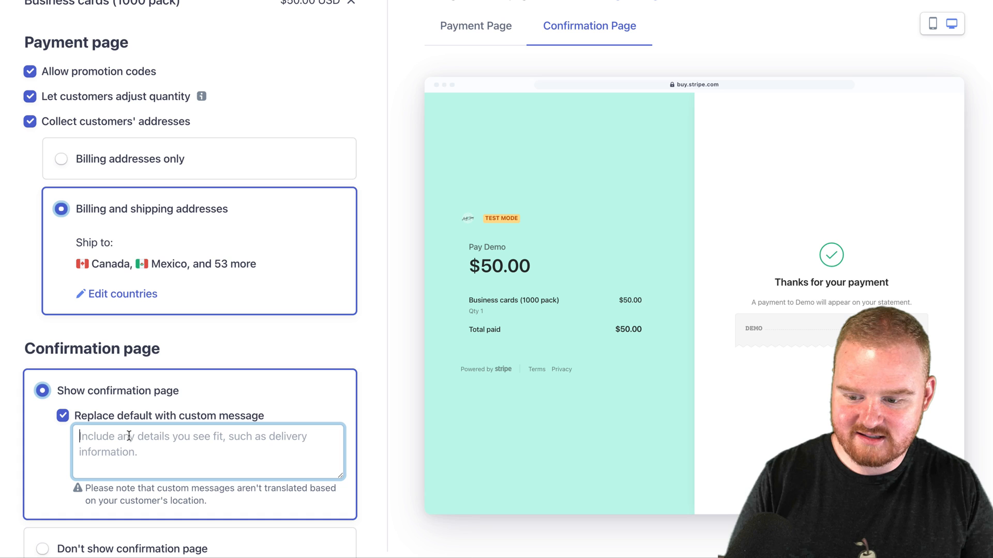
type("Thanks again")
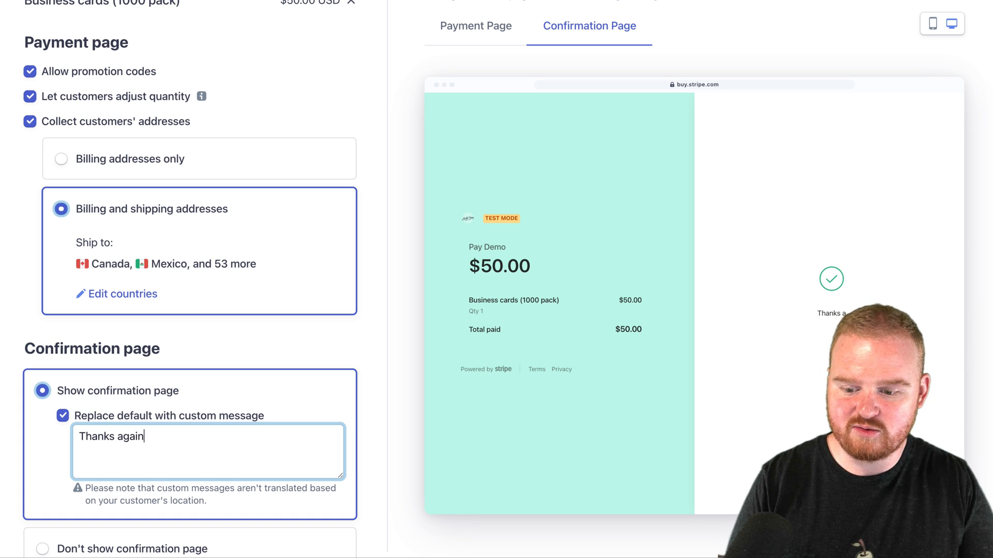
type(", see you soon!")
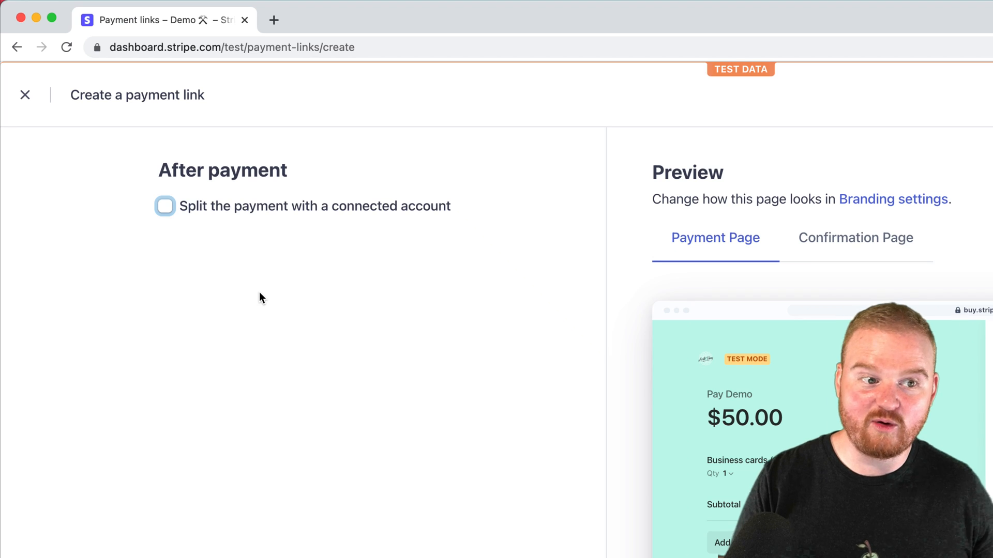
left_click(164, 206)
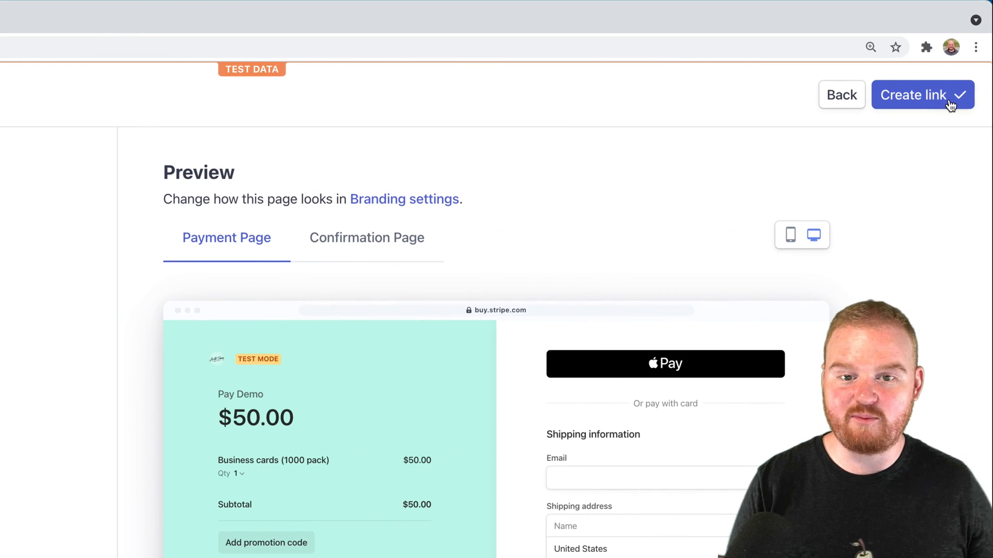
- Create the Business cards (1000 pack) payment link
left_click(922, 95)
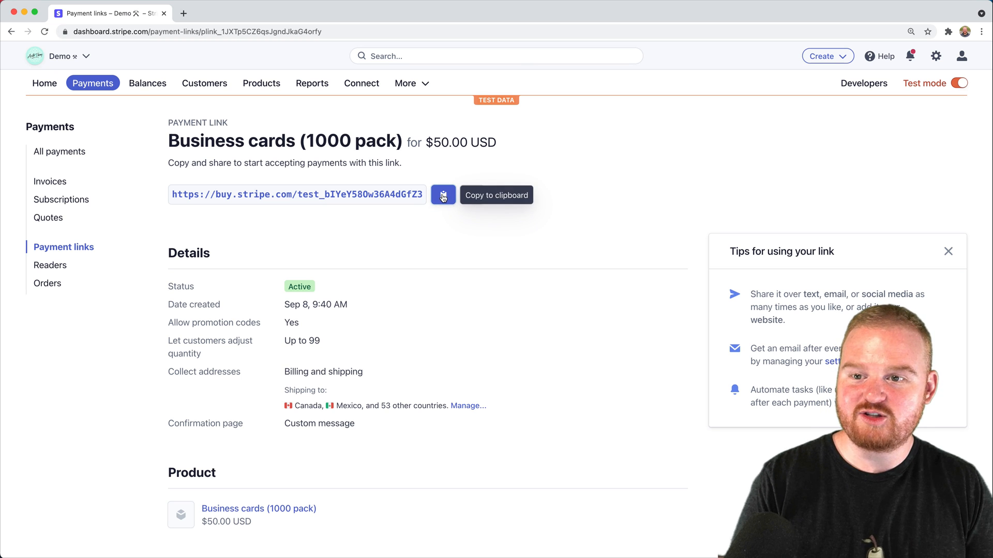
- Copy the link and test-pay $50.00 for one pack using autofilled shipping details
left_click(442, 195)
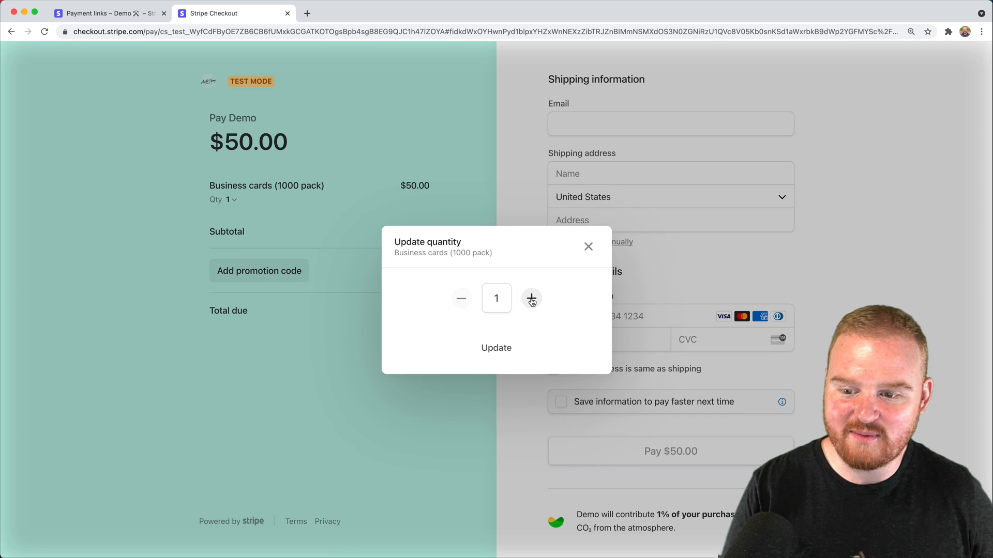
left_click(587, 246)
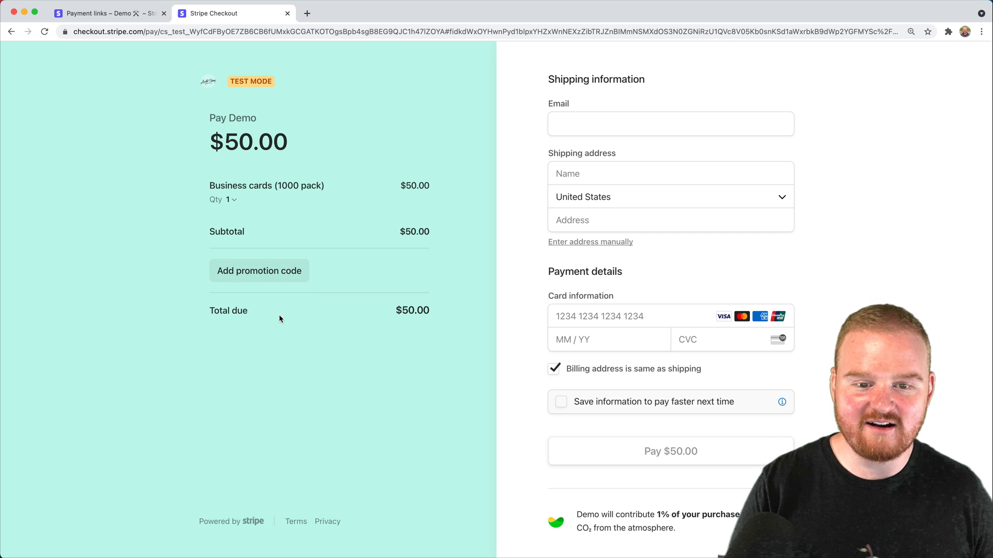
left_click(670, 123)
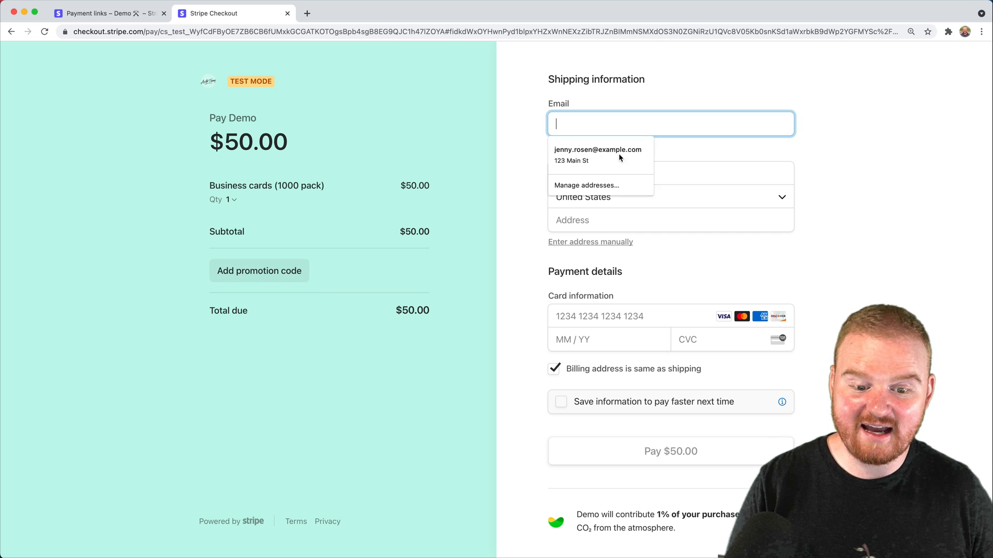
left_click(597, 154)
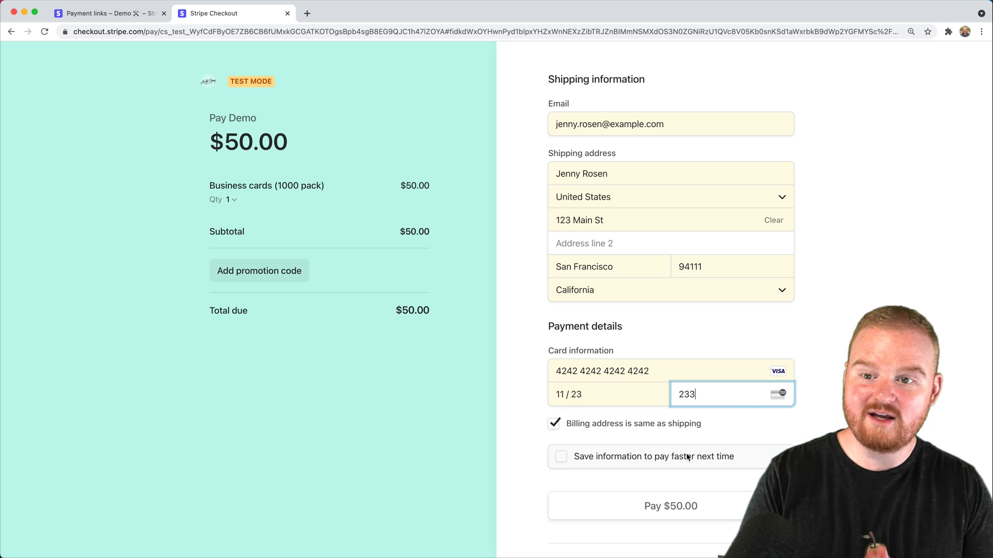
left_click(670, 505)
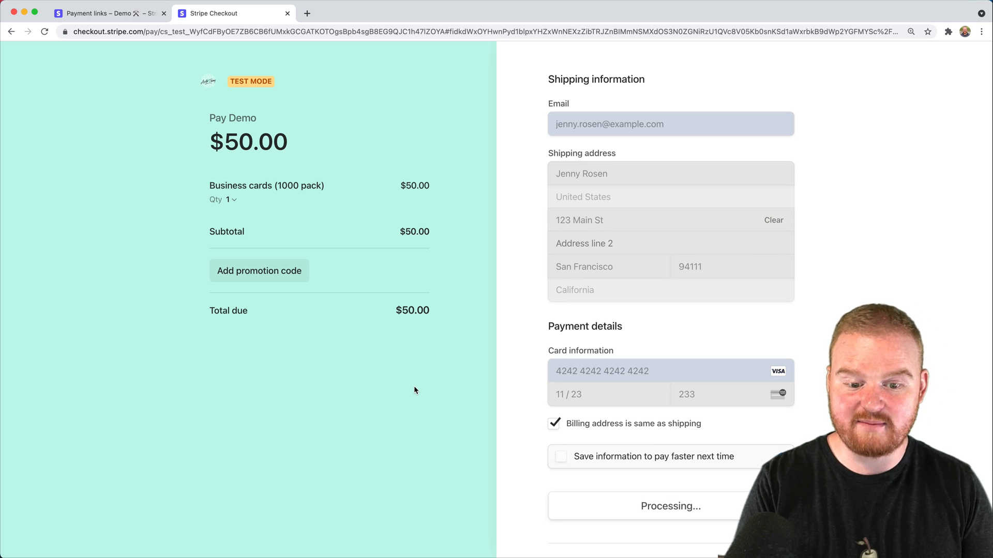